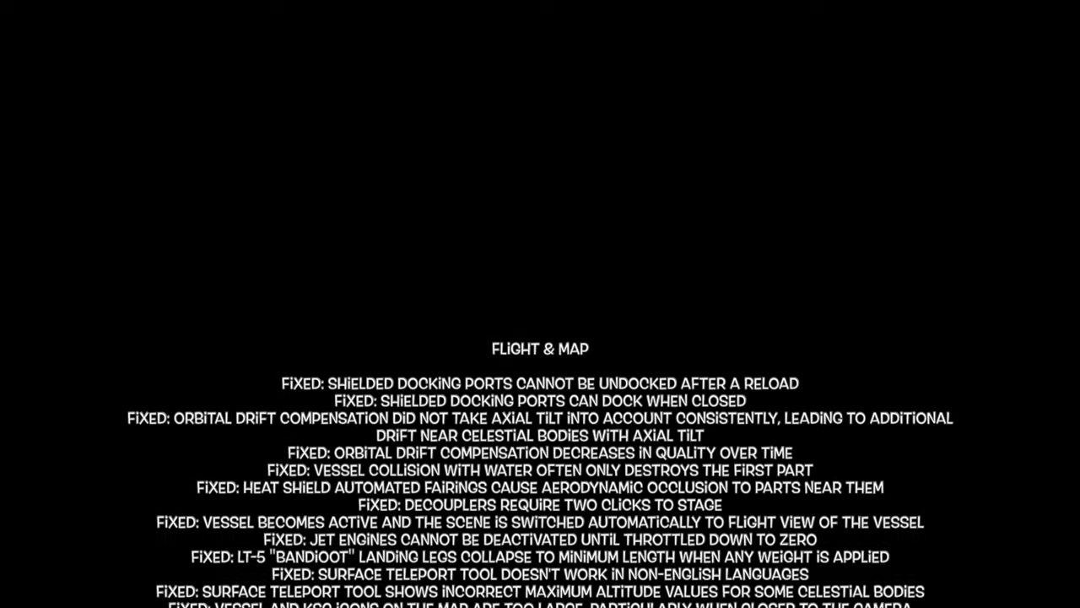
Colour the Hi-Intensity Photonic Generator light Red 1.00, Green 0.31, Blue 0.00.
scroll("down", 3)
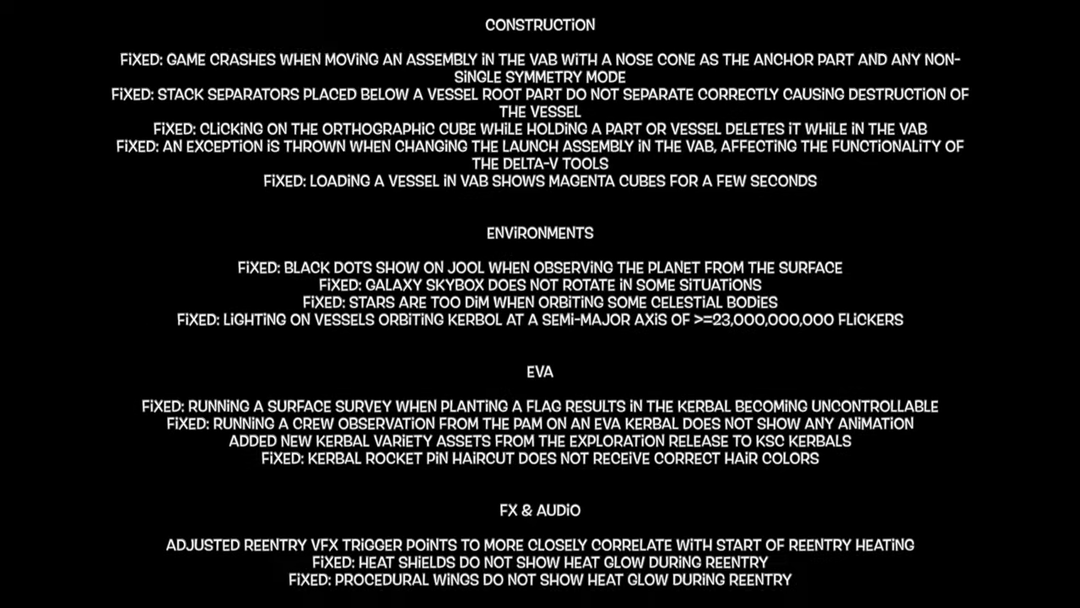
scroll("down", 3)
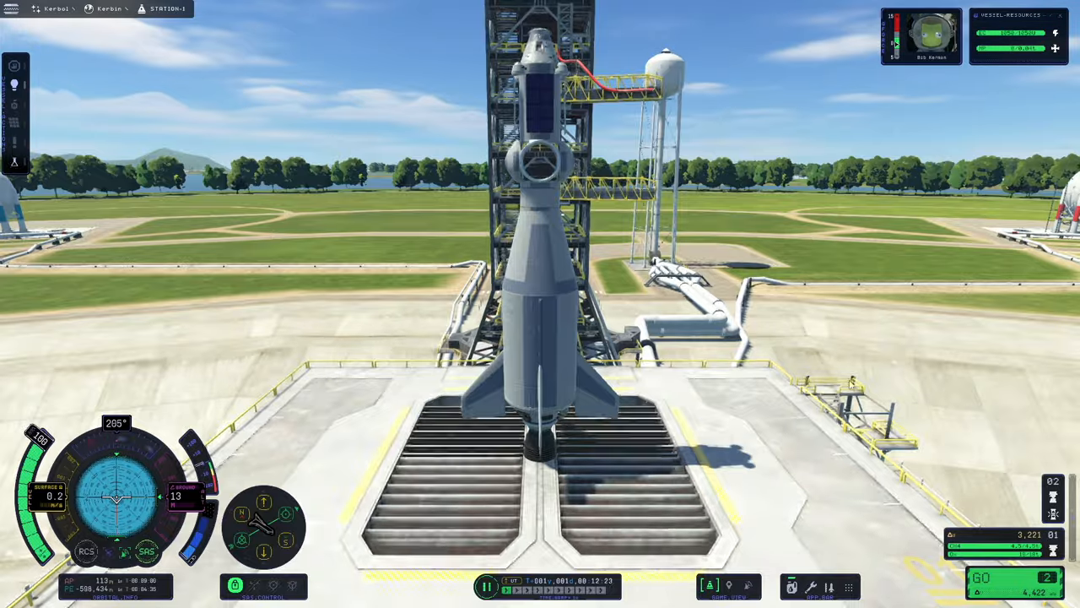
key("space")
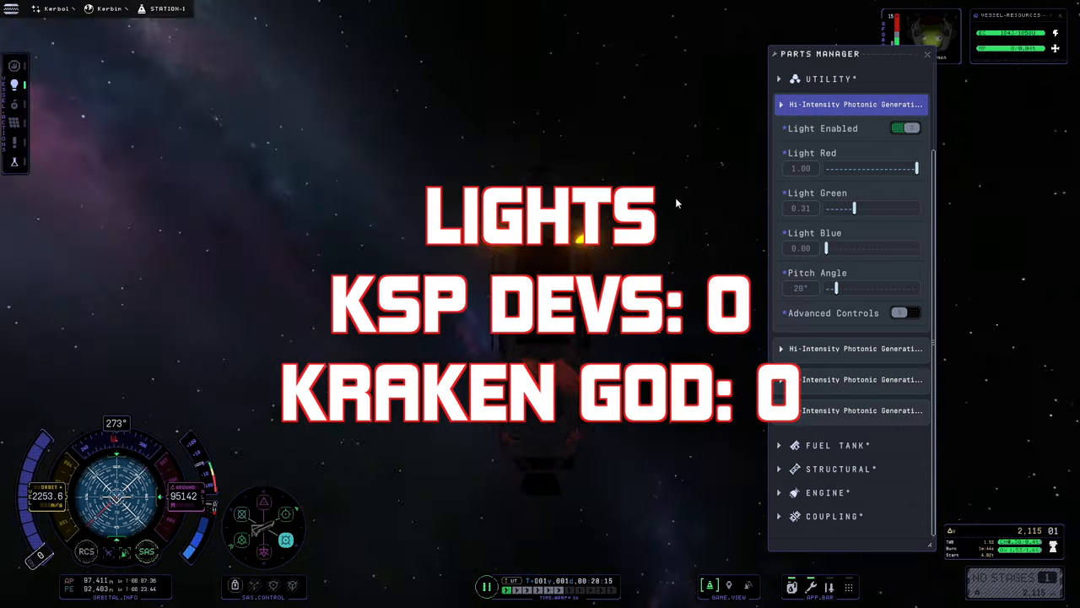
left_click(927, 54)
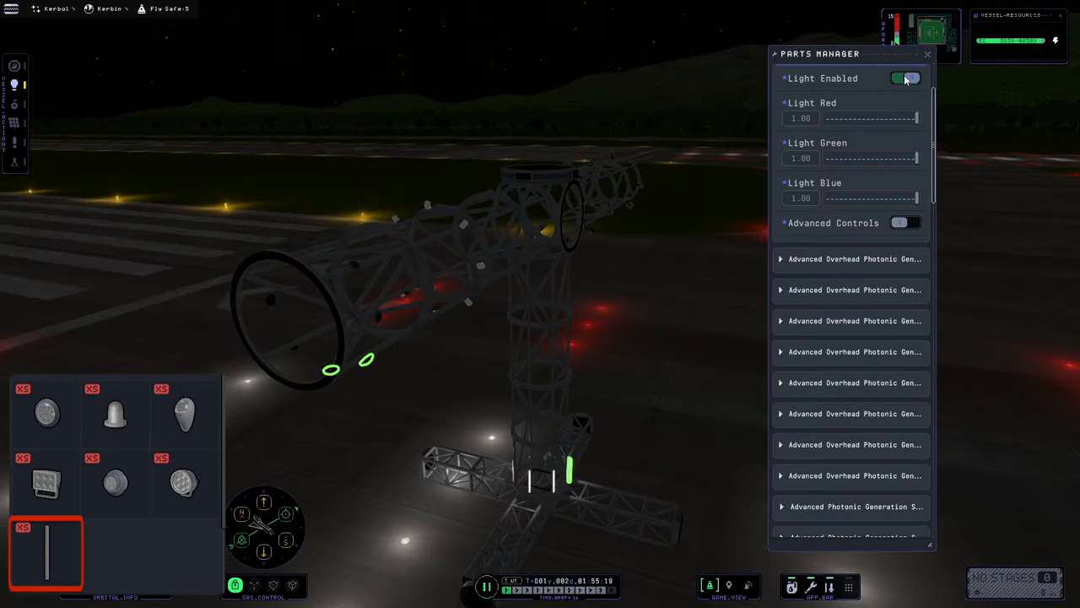
Drop Light Green to 0 for magenta and switch off the overhead and navigation lights.
left_click_drag(916, 158, 825, 158)
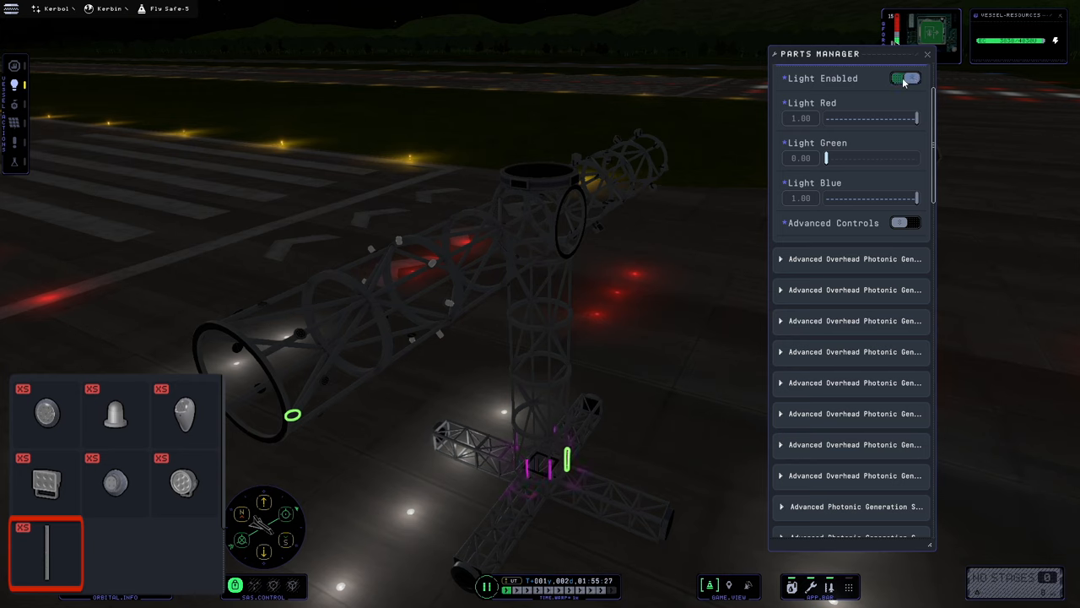
left_click(905, 78)
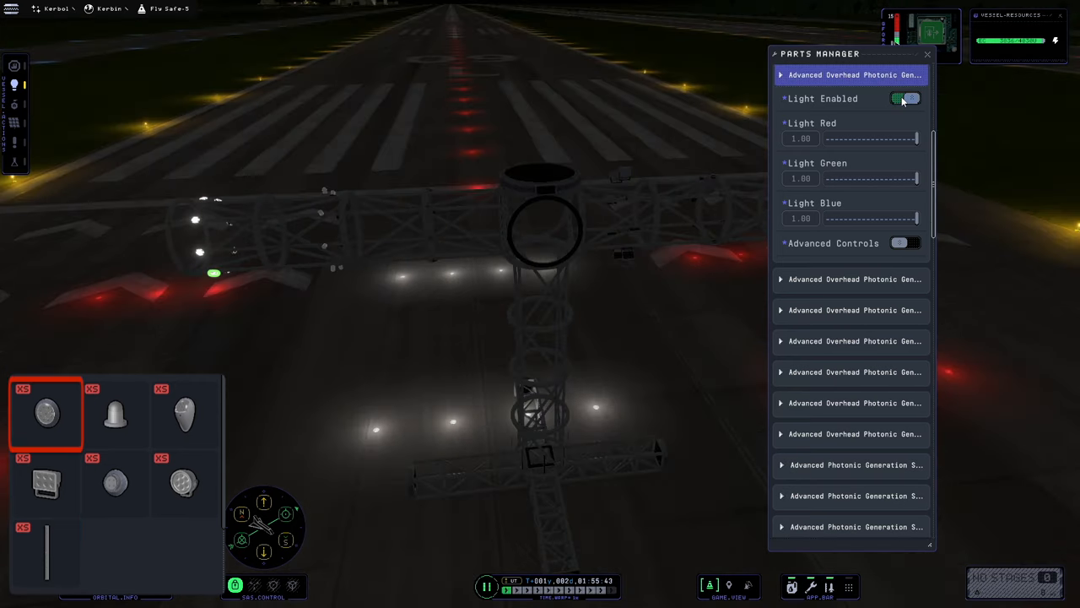
left_click(905, 98)
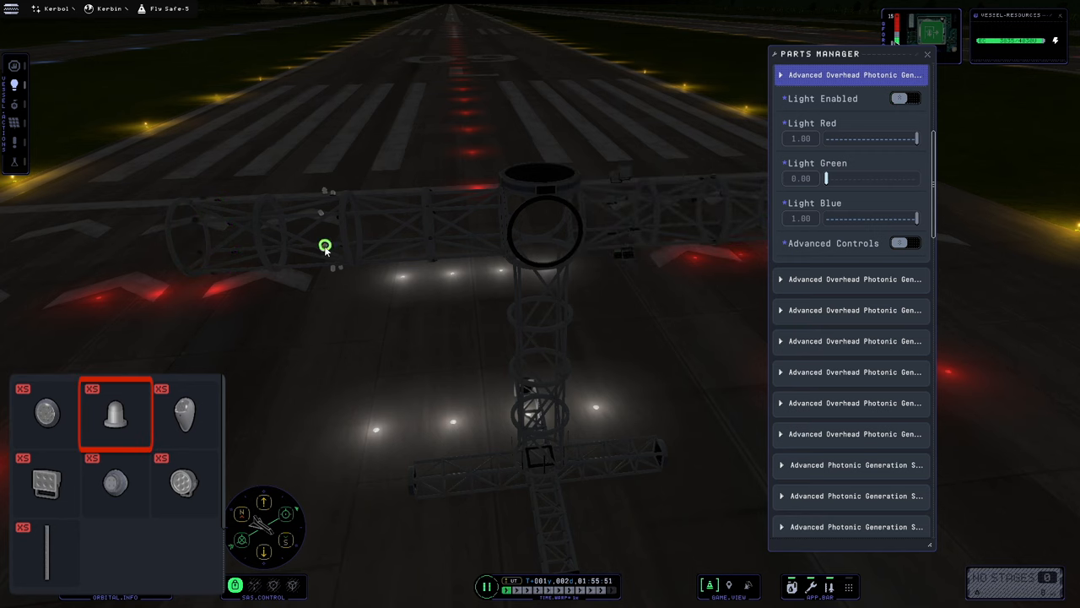
left_click(906, 98)
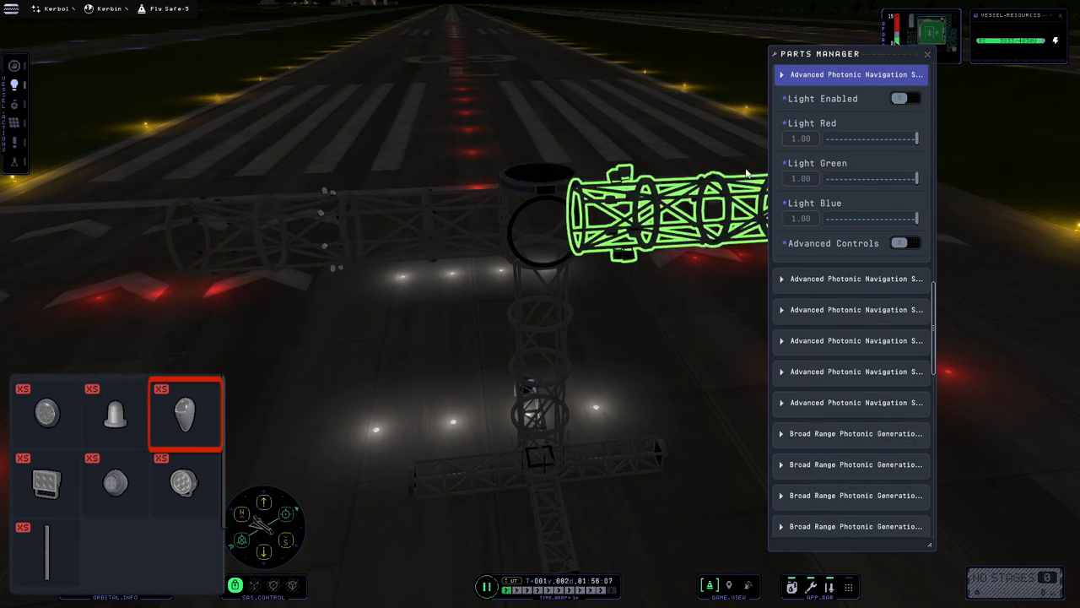
left_click(905, 99)
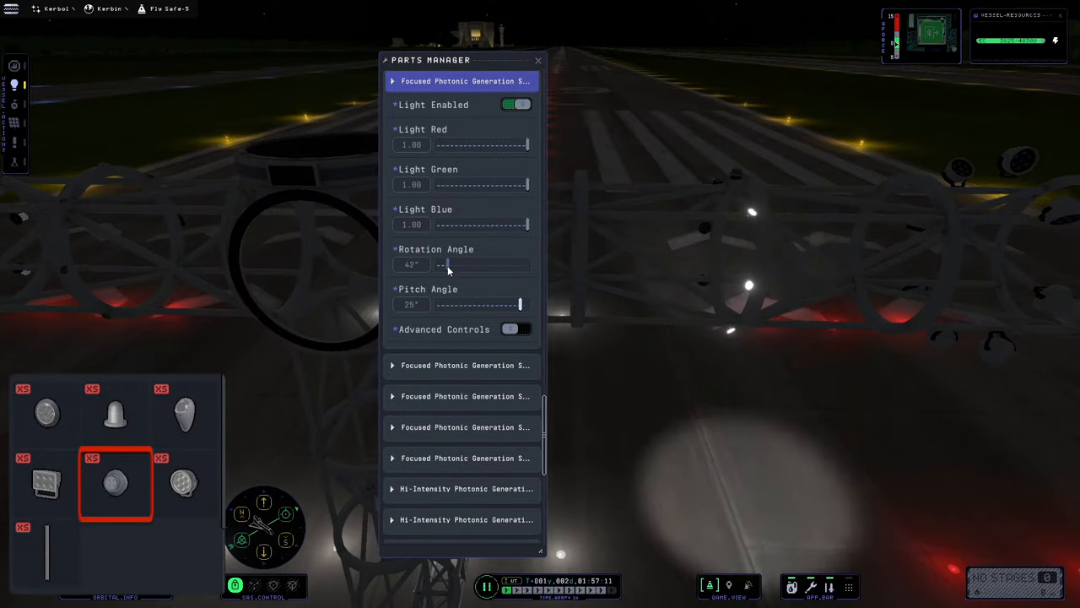
Swivel the spotlight rotation to zero, tilt its pitch down, and check a floodlight's settings.
left_click_drag(448, 264, 479, 264)
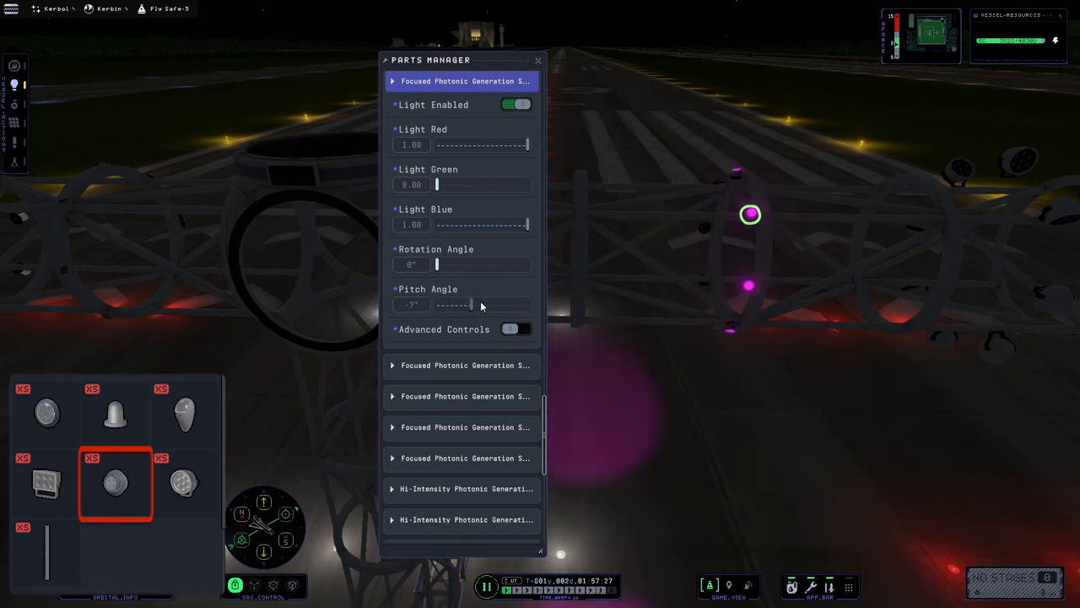
left_click_drag(473, 305, 512, 305)
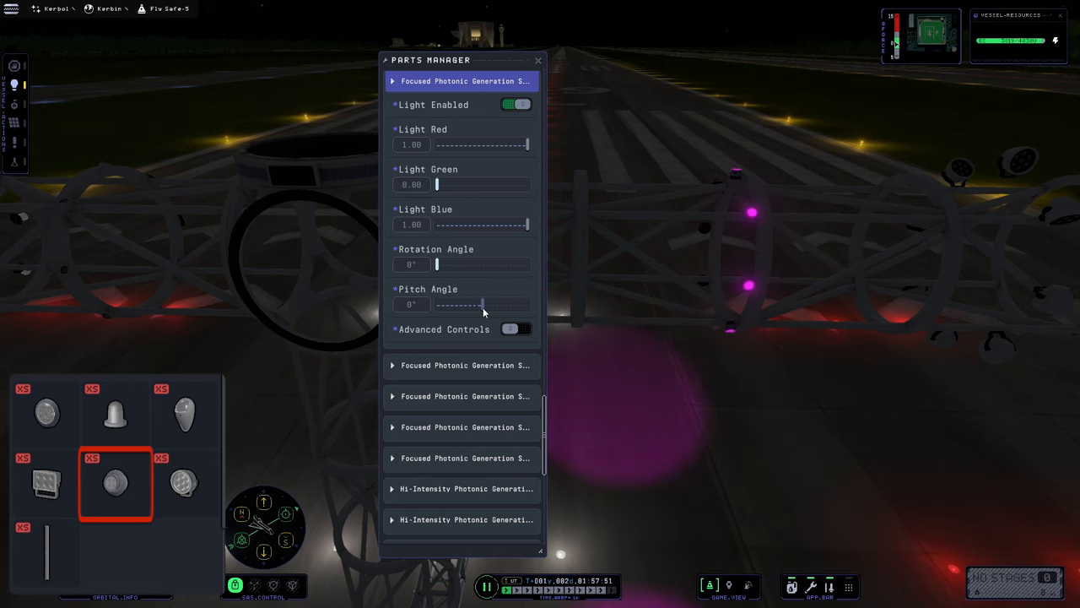
left_click(516, 104)
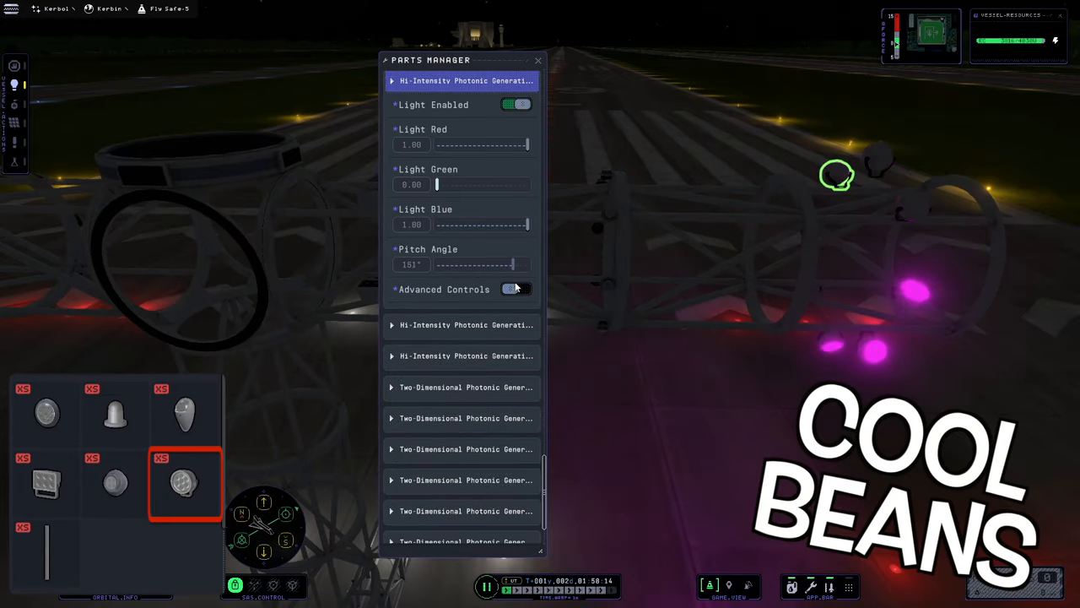
left_click(538, 60)
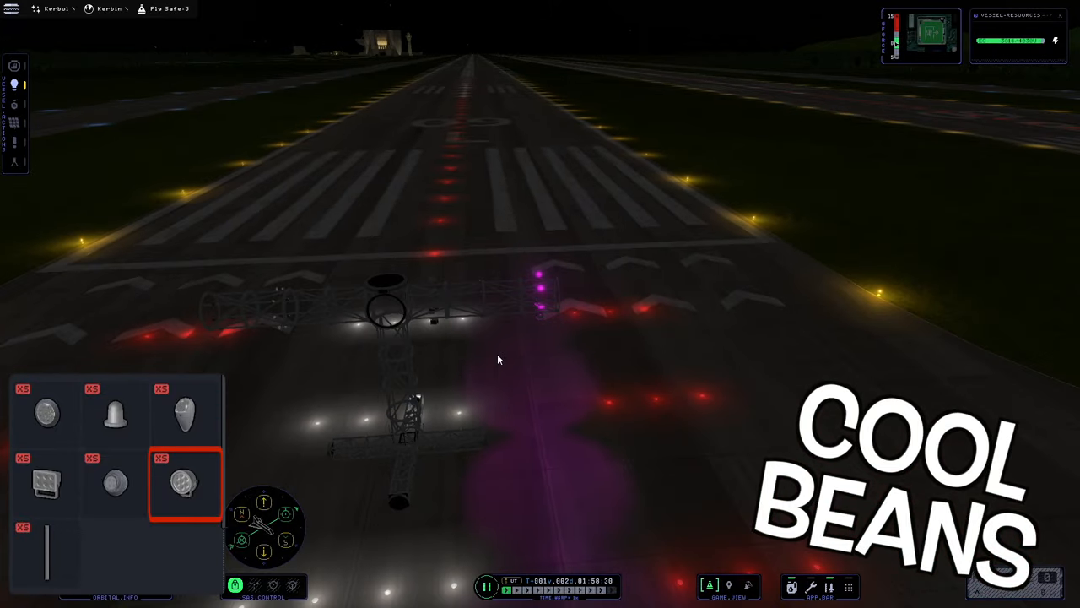
left_click(184, 483)
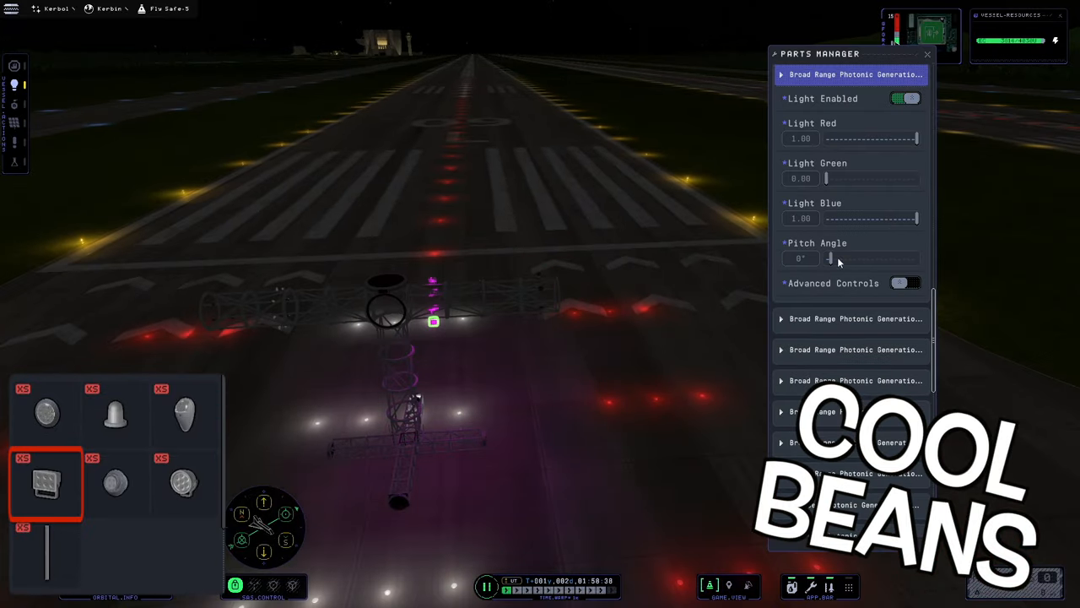
left_click(926, 54)
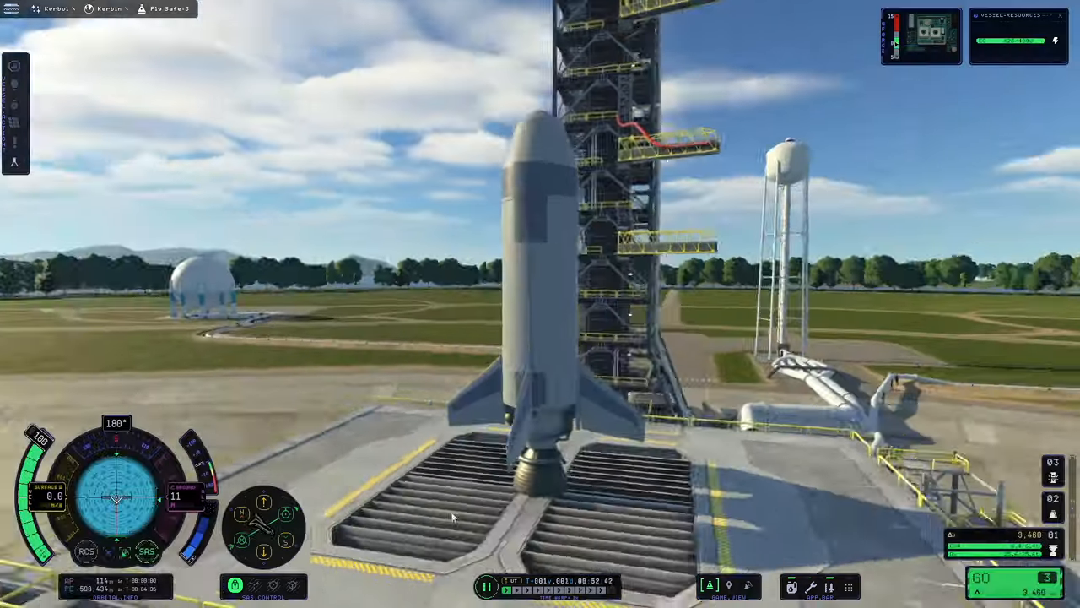
Launch Fly Safe-3 above the clouds and close the parts settings panel.
key("space")
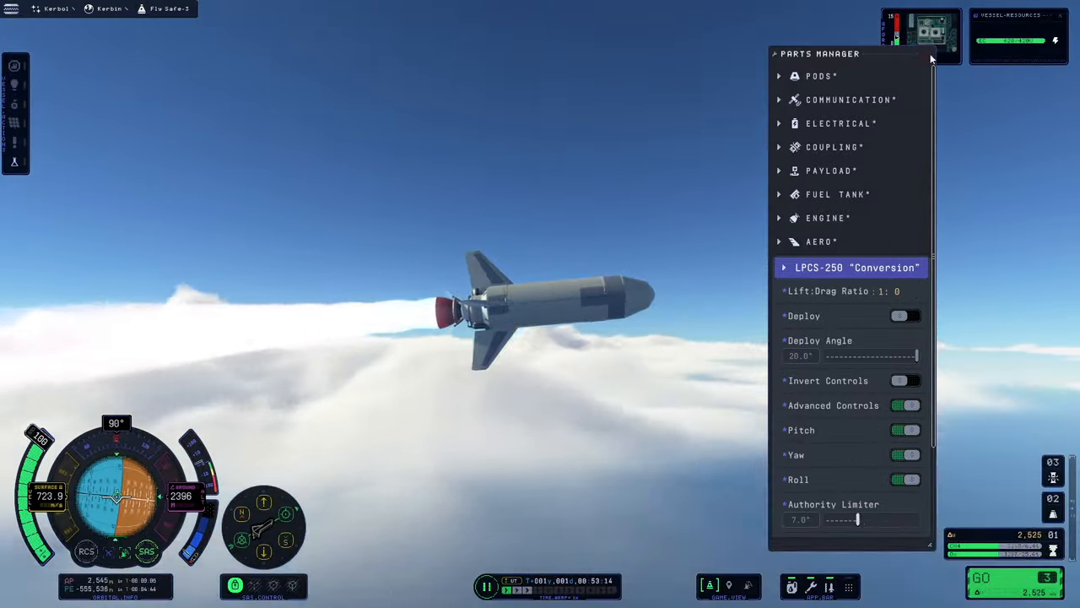
left_click(928, 53)
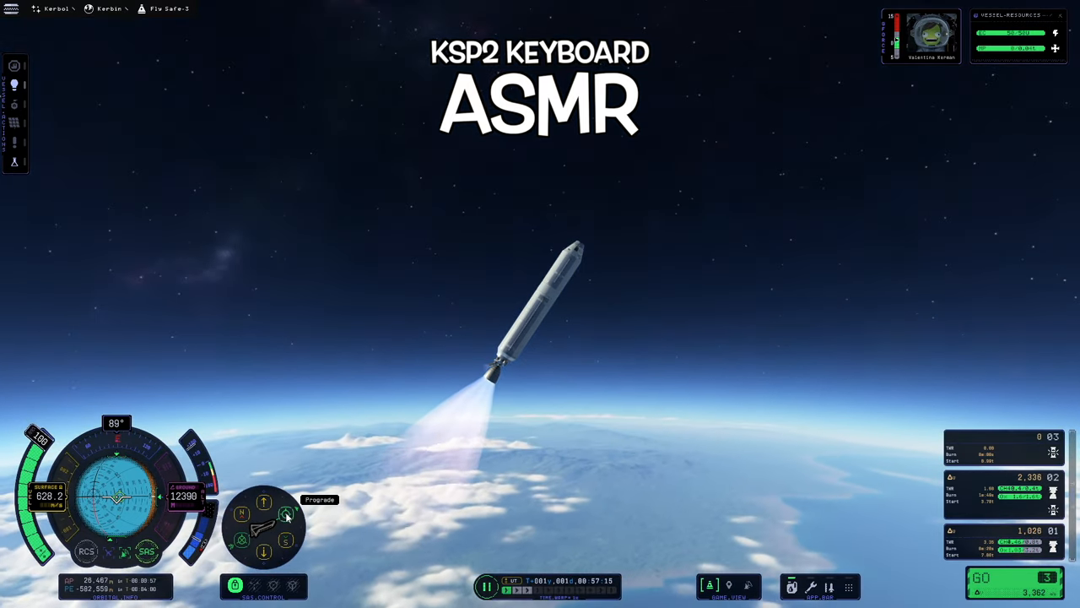
Set SAS to Prograde and open the Flight Plan app from the App Bar.
left_click(236, 585)
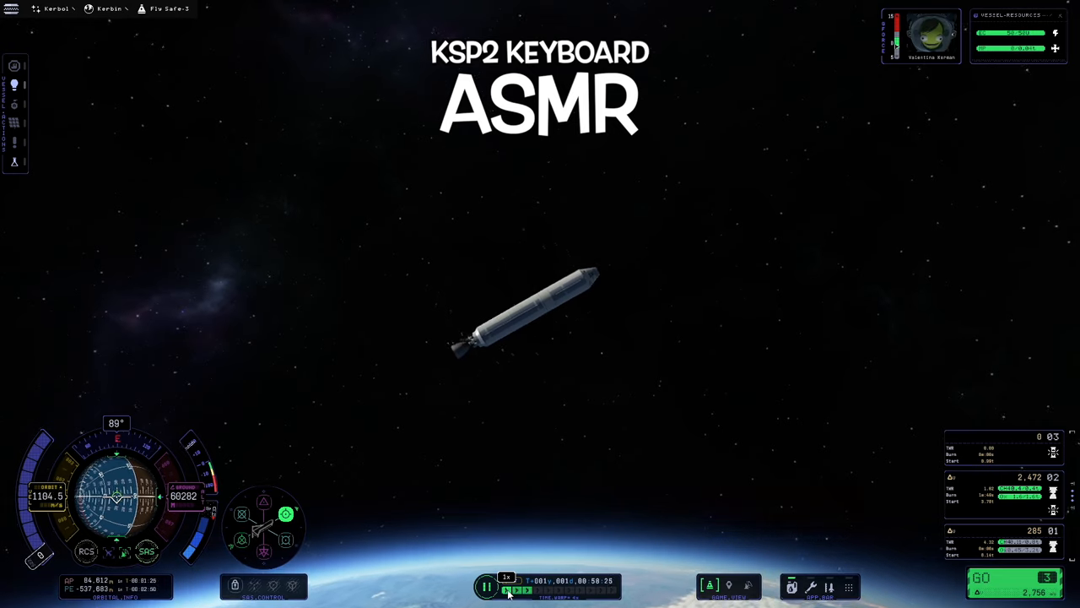
left_click(849, 586)
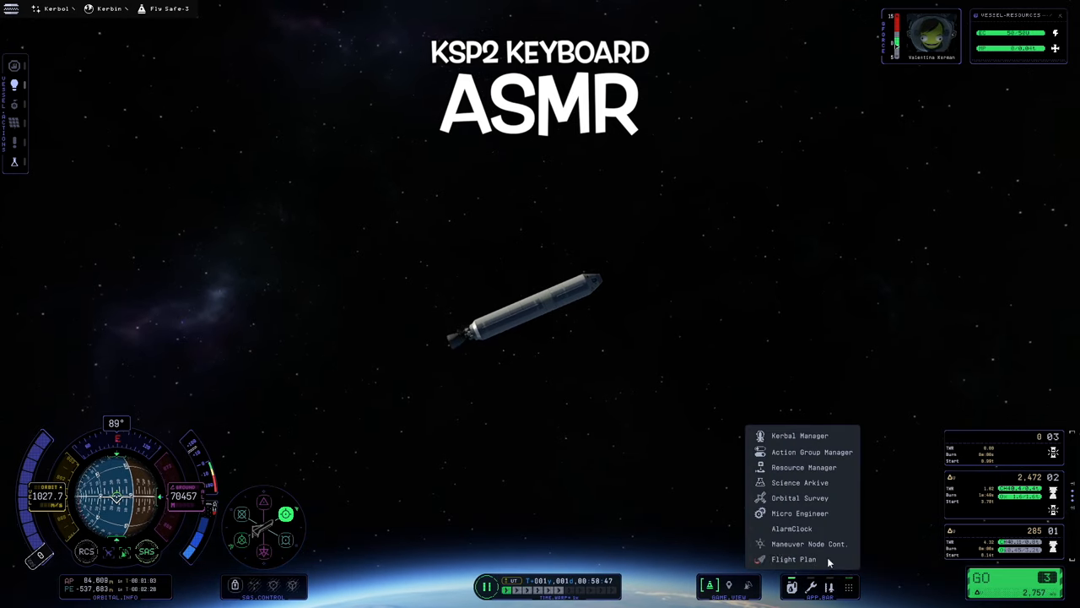
left_click(808, 543)
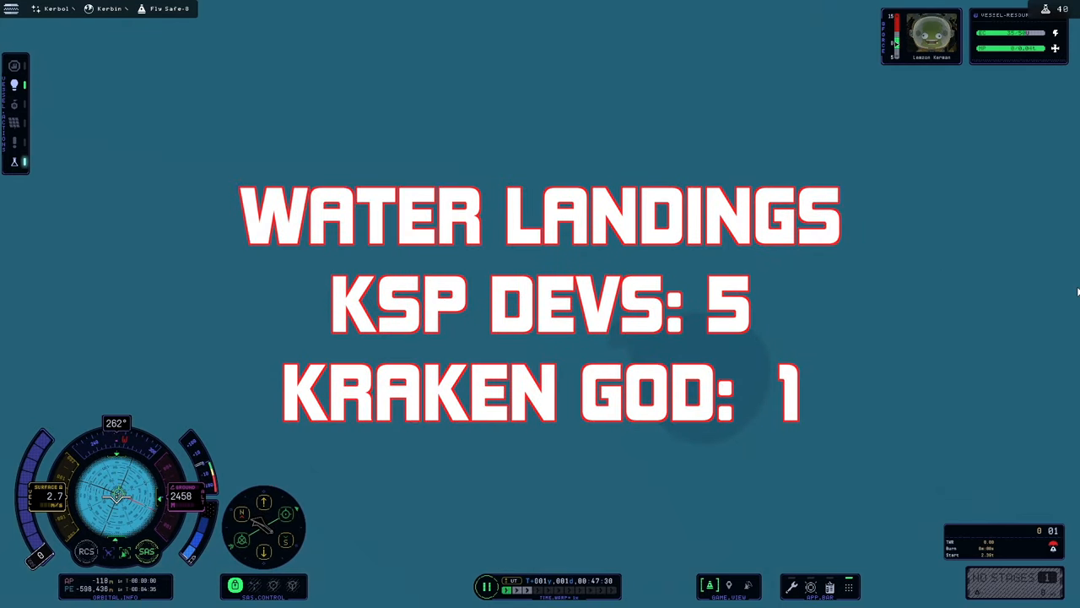
mouse_move(783, 476)
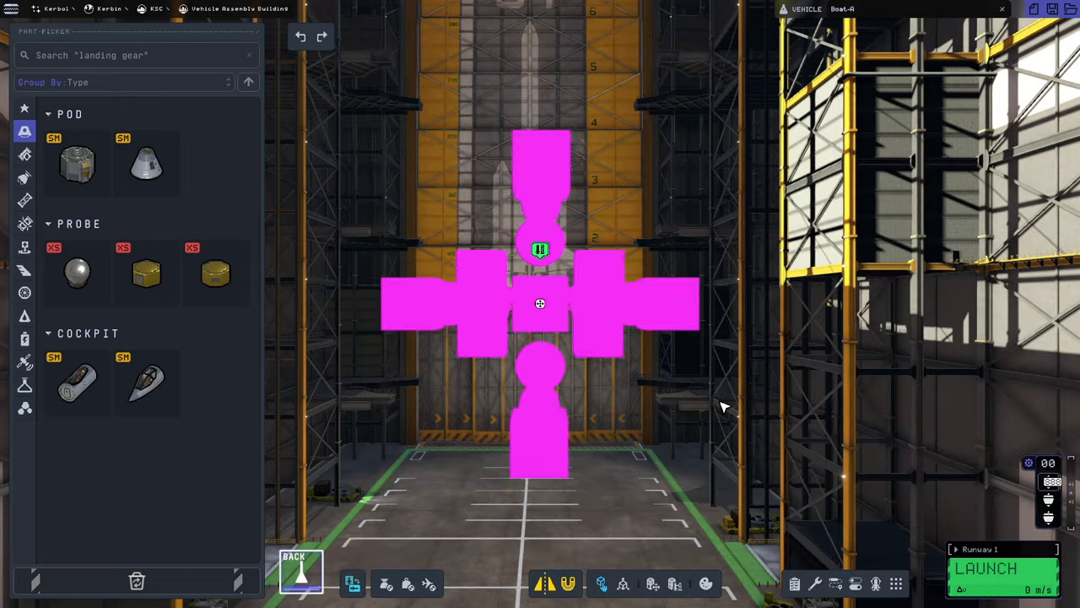
left_click(1003, 567)
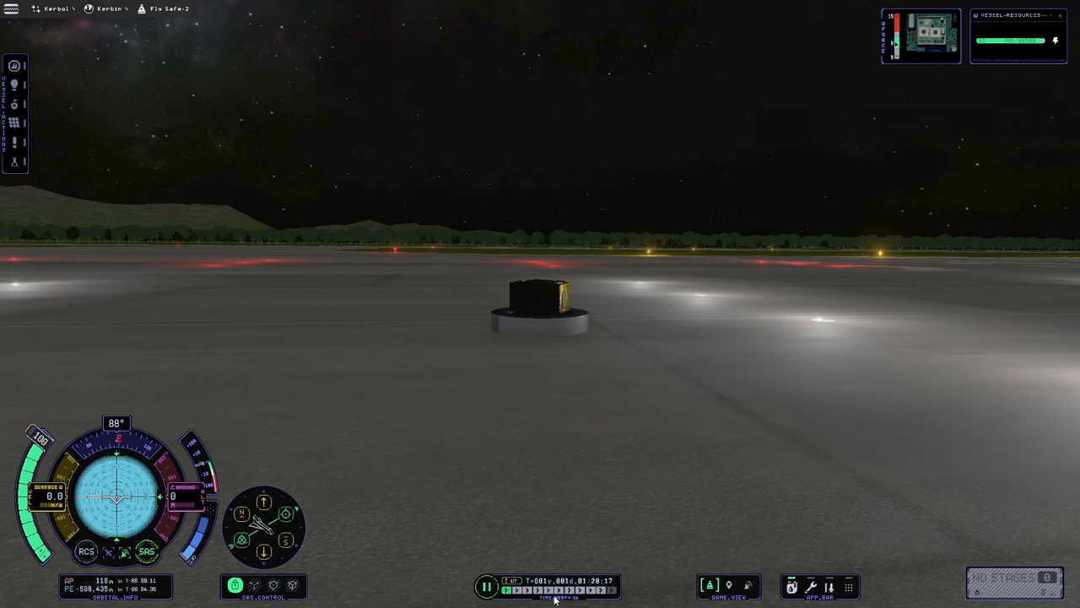
Raise time warp to 100x to pass the night on the runway.
left_click(558, 589)
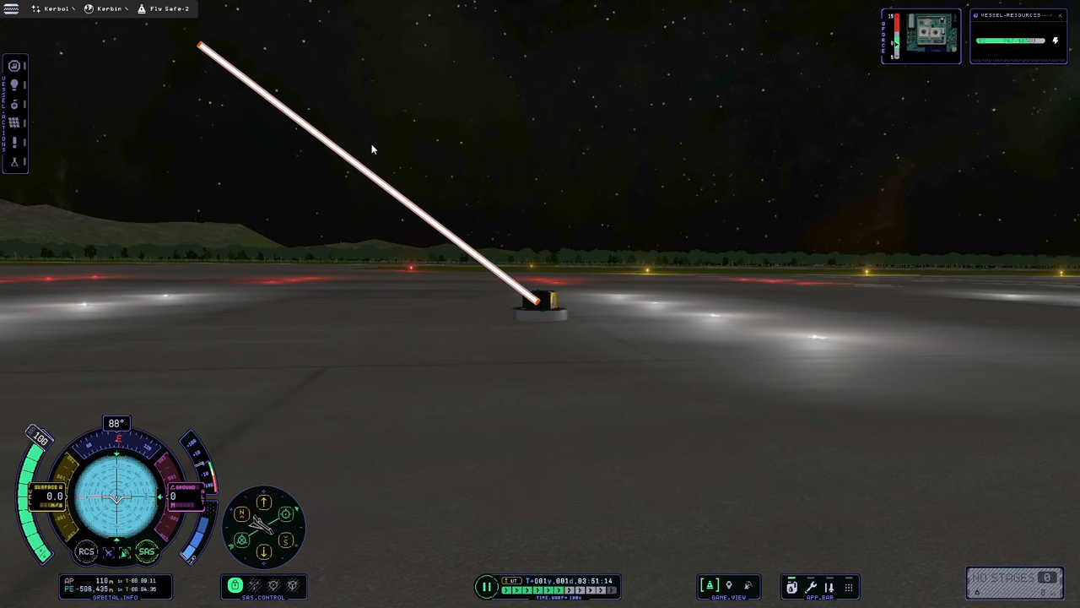
mouse_move(453, 557)
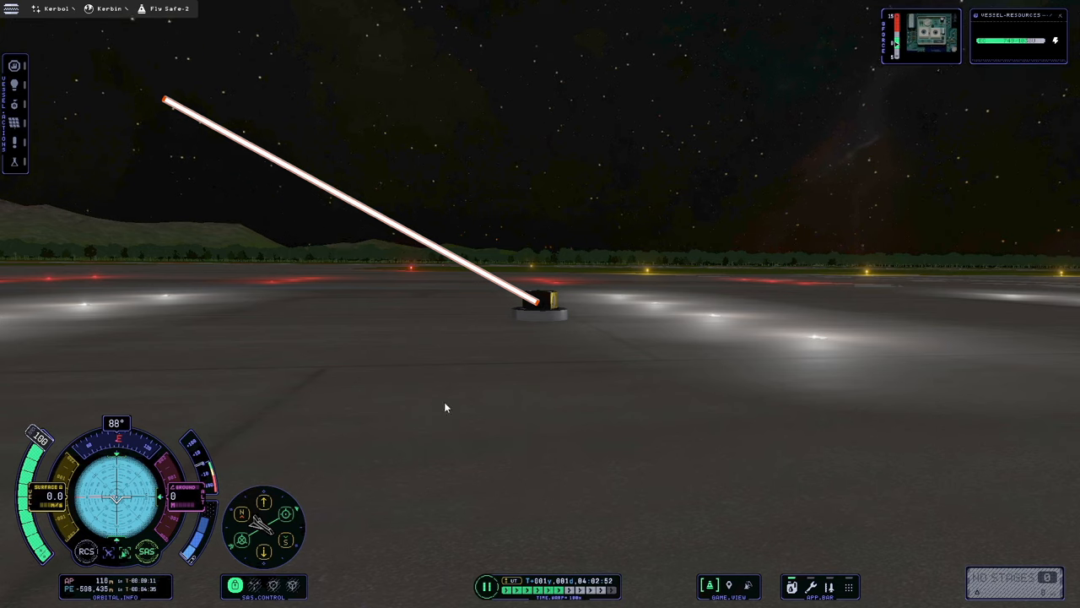
left_click(570, 588)
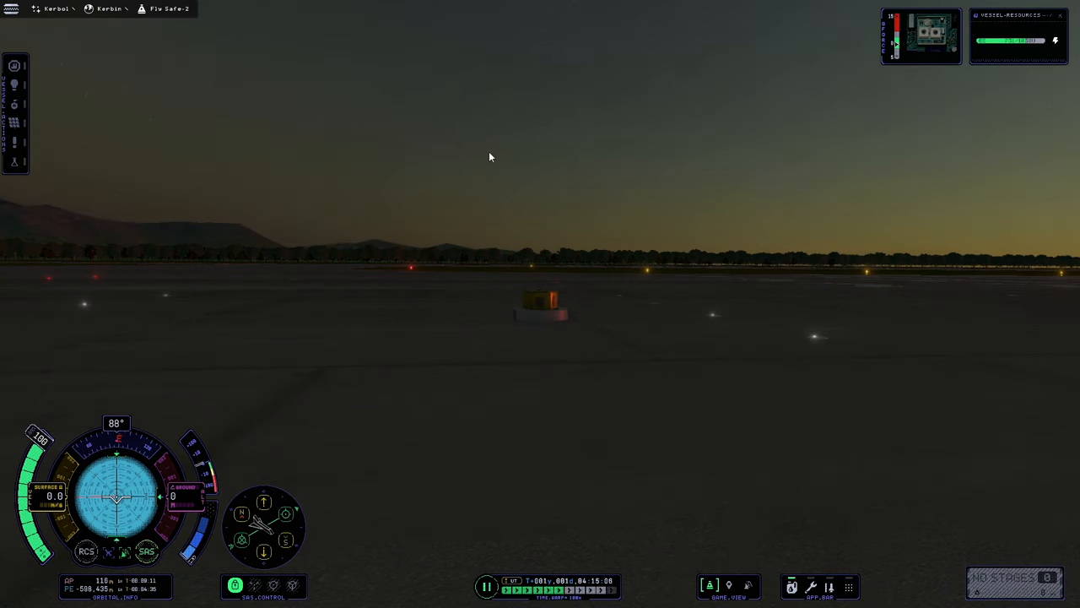
Return time warp to 1x at dawn and open the pause menu.
left_click(511, 589)
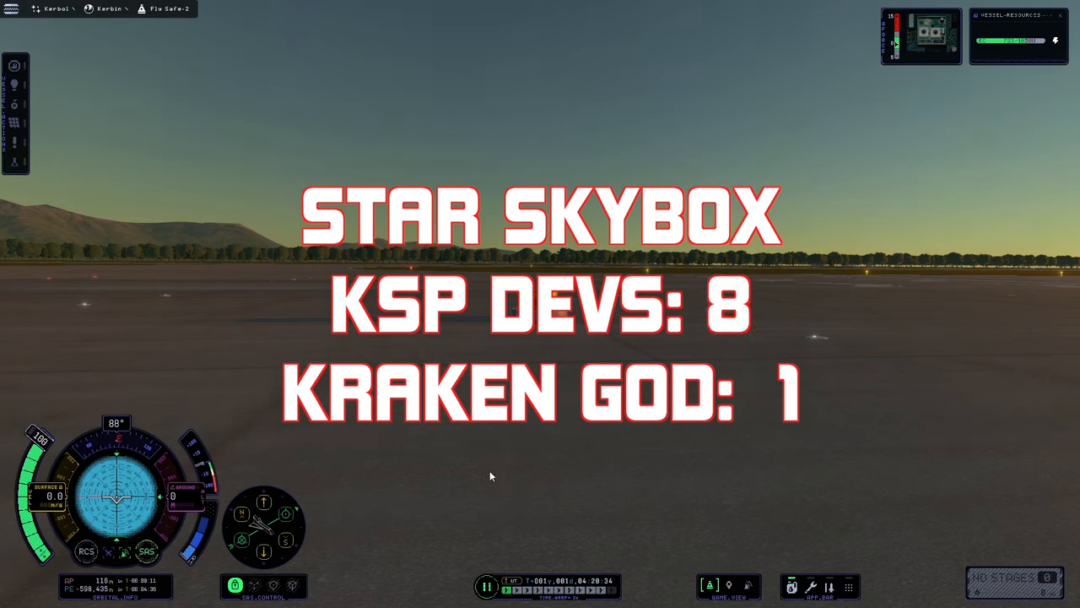
key("Escape")
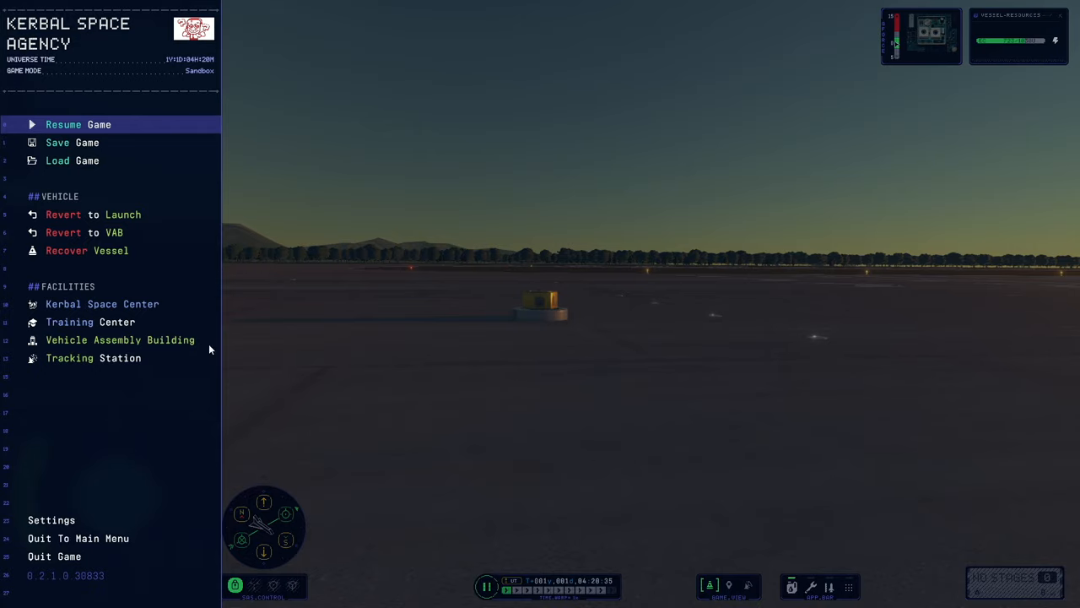
Choose Vehicle Assembly Building from the pause menu.
left_click(120, 340)
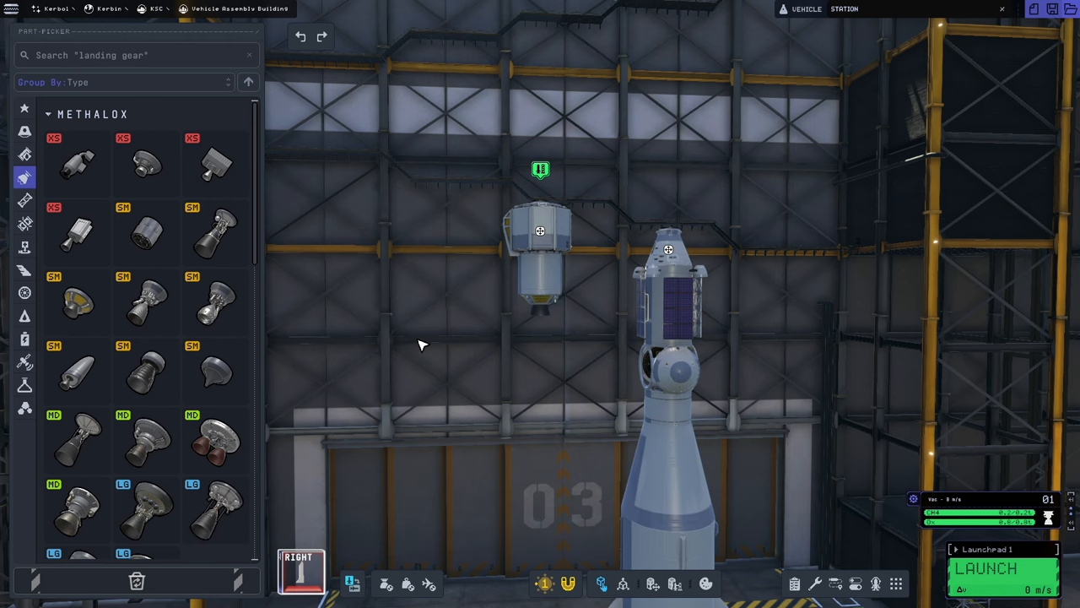
mouse_move(430, 344)
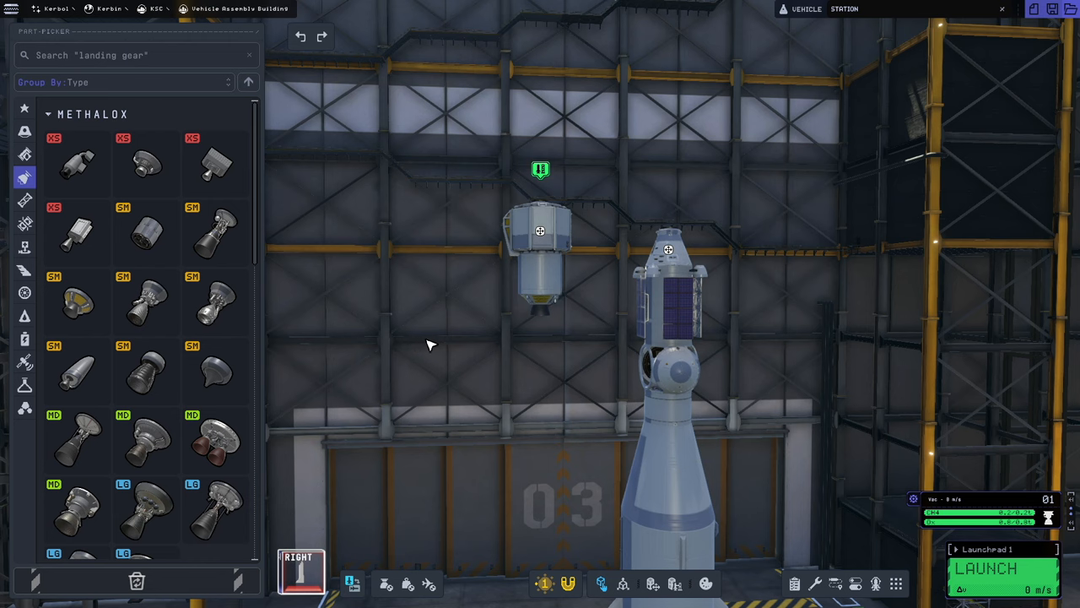
mouse_move(422, 297)
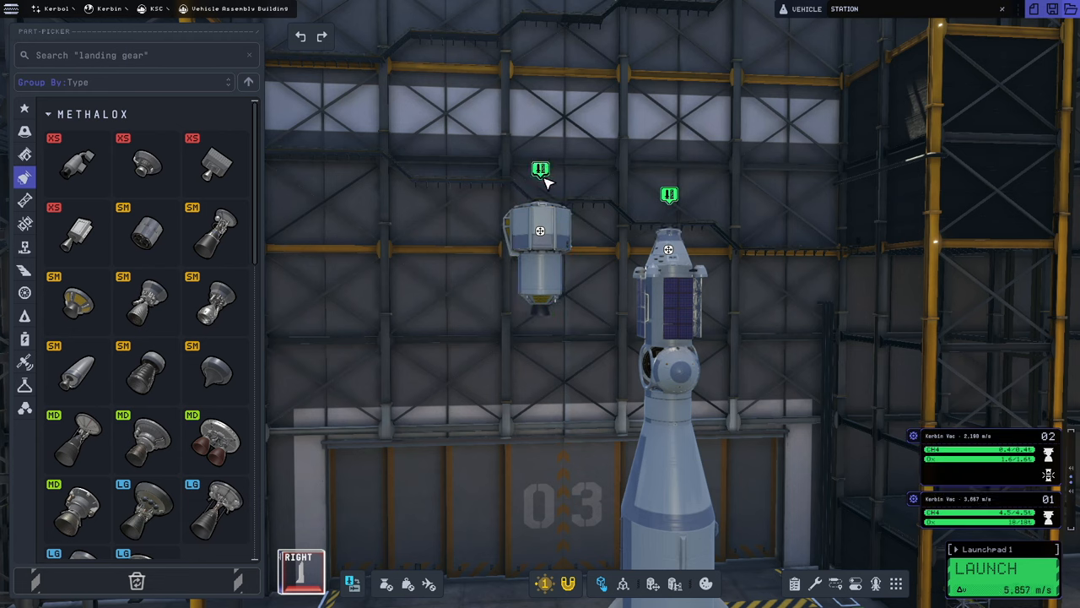
mouse_move(552, 188)
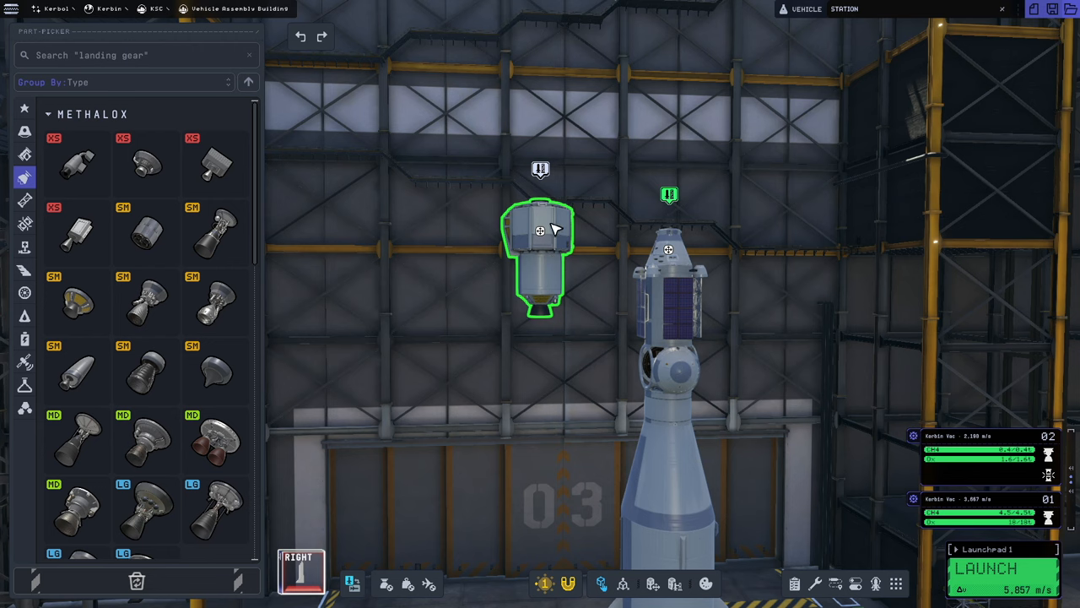
mouse_move(564, 229)
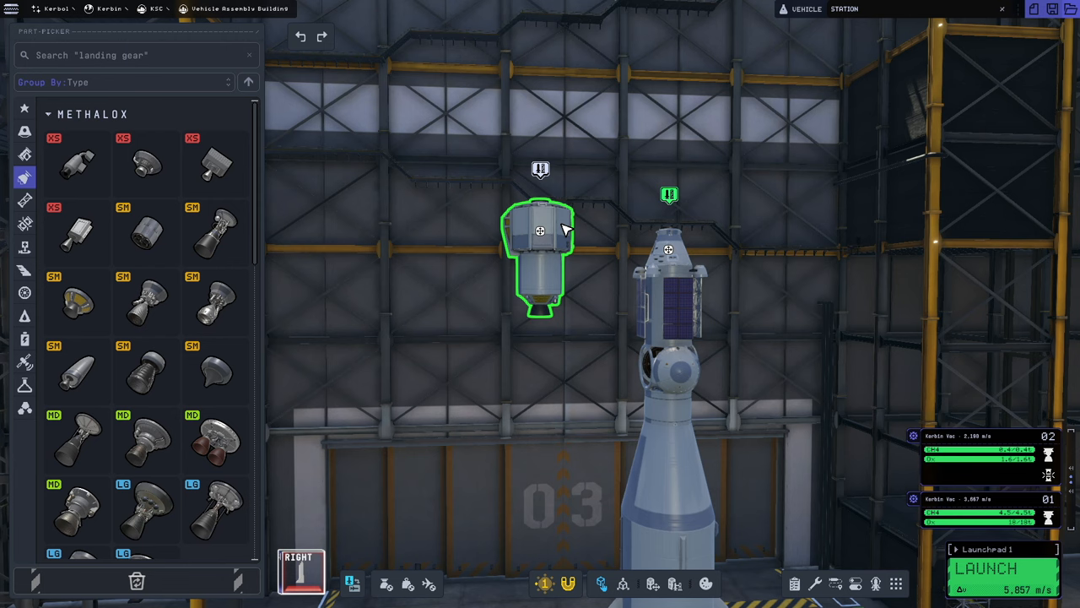
mouse_move(564, 243)
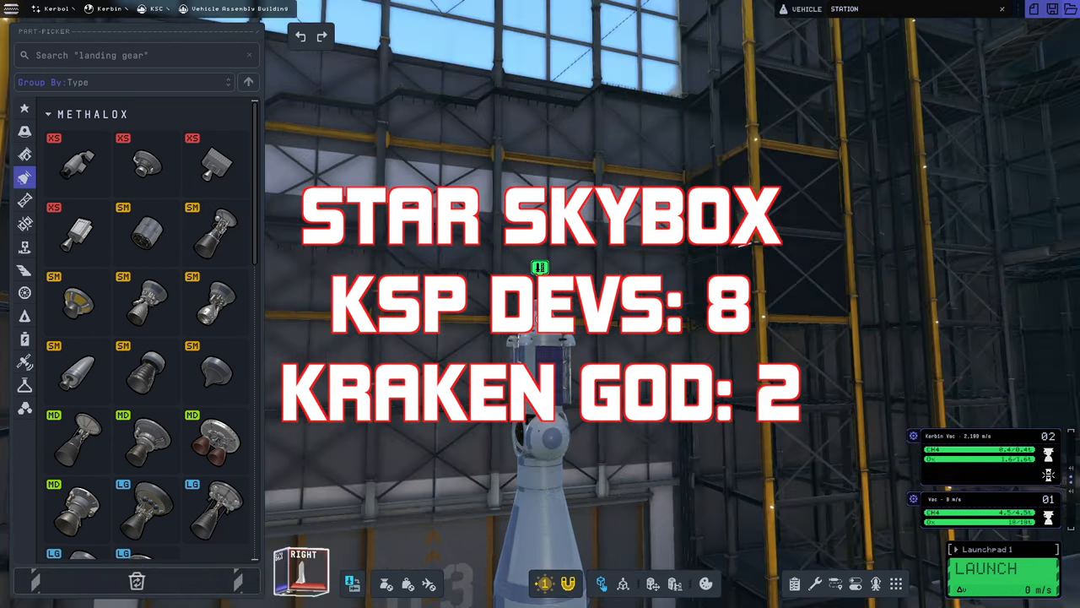
Launch Fly Safe-2 and extend its Clamp-O-Tron Shielded docking port.
left_click(1004, 567)
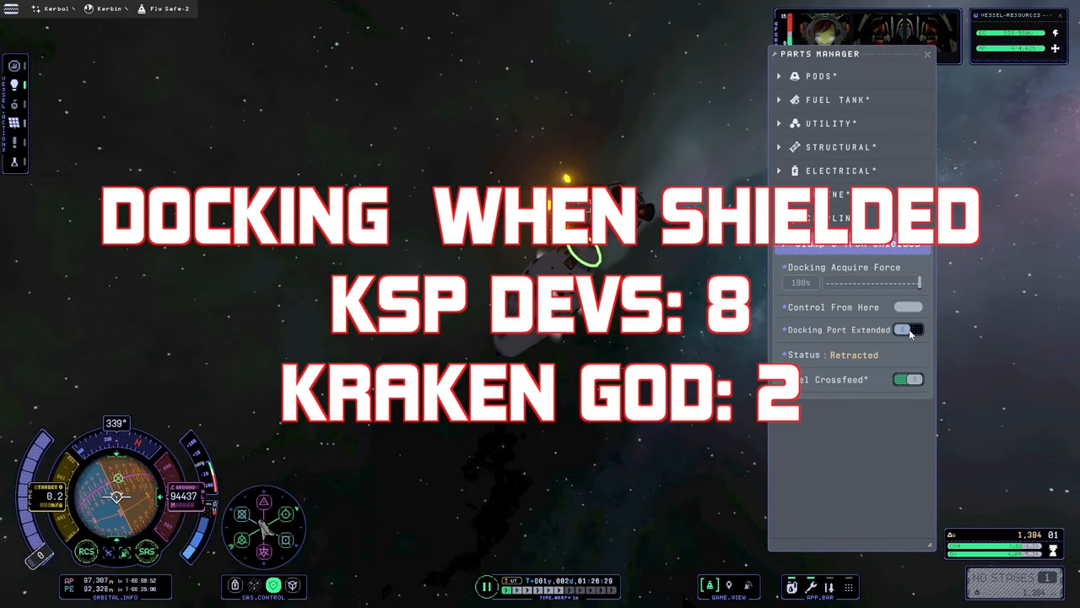
left_click(909, 329)
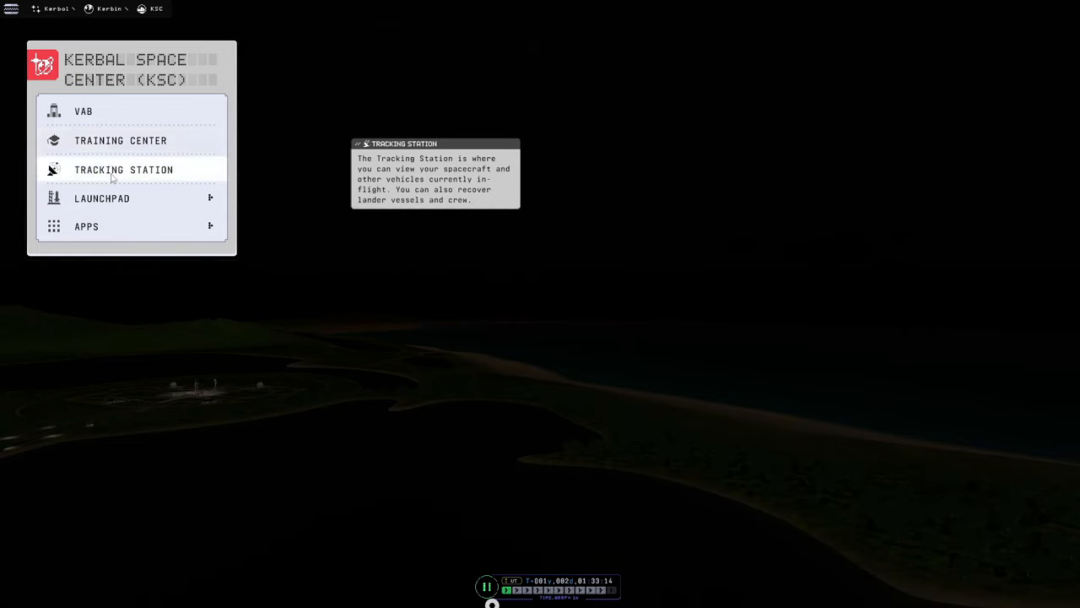
Open the Tracking Station from the Kerbal Space Center menu.
left_click(124, 169)
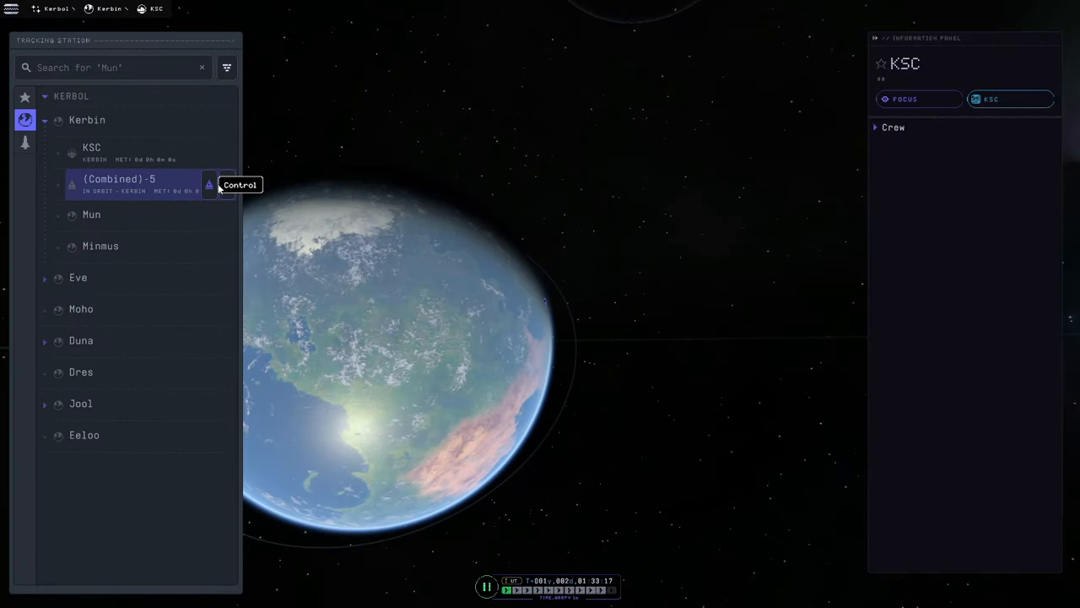
mouse_move(227, 185)
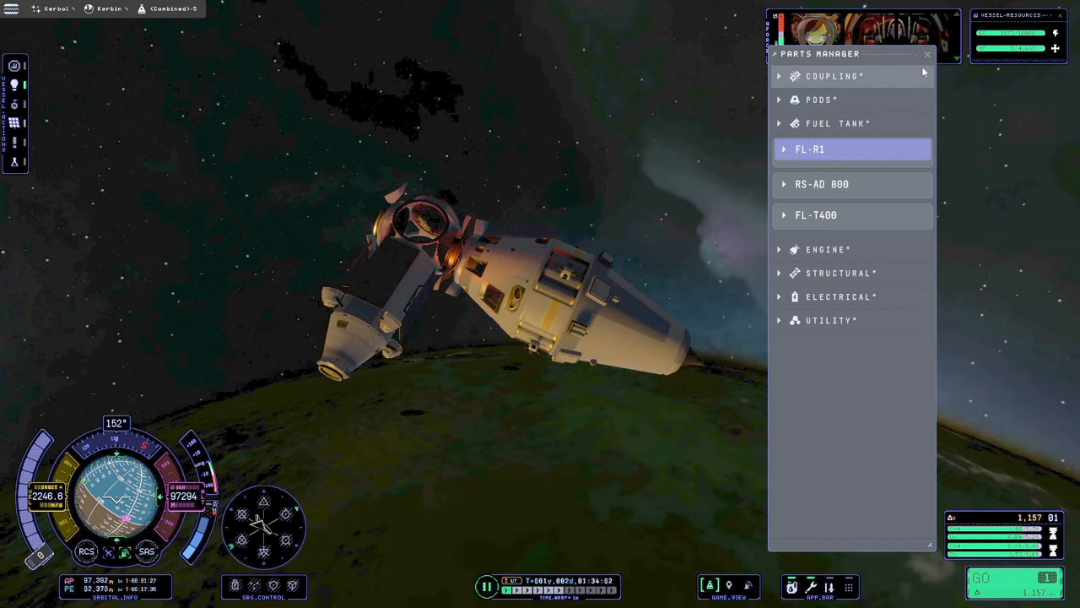
Expand Coupling and the Clamp-O-Tron Shielded port to reveal its Undock and Docking Port Extended toggles.
left_click(927, 53)
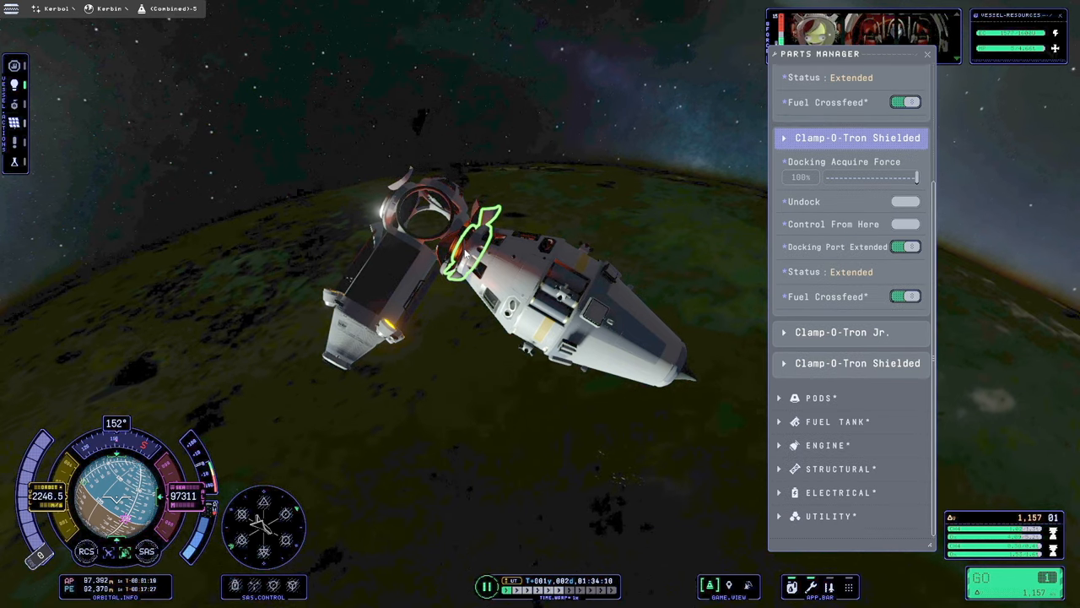
left_click(906, 201)
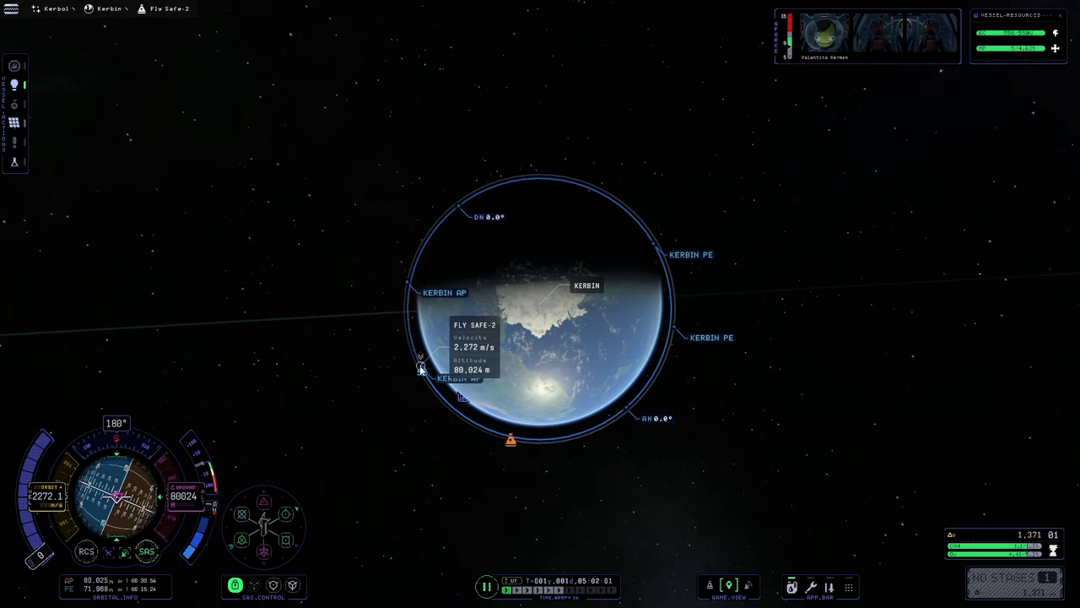
Select the Fly Safe-2 marker in map view to show its near-circular Kerbin orbit.
left_click(422, 367)
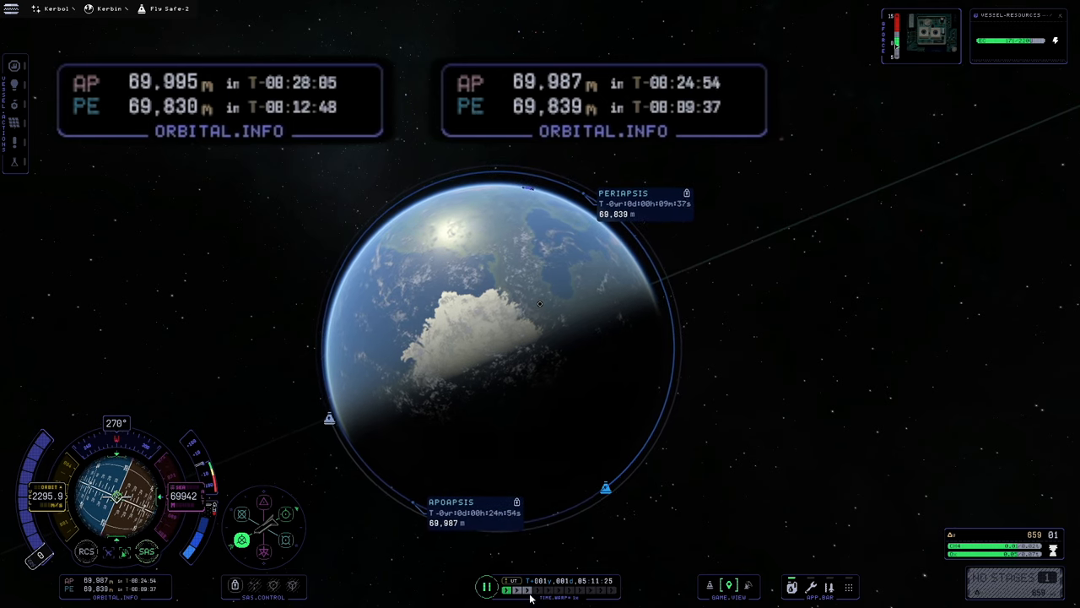
left_click(528, 590)
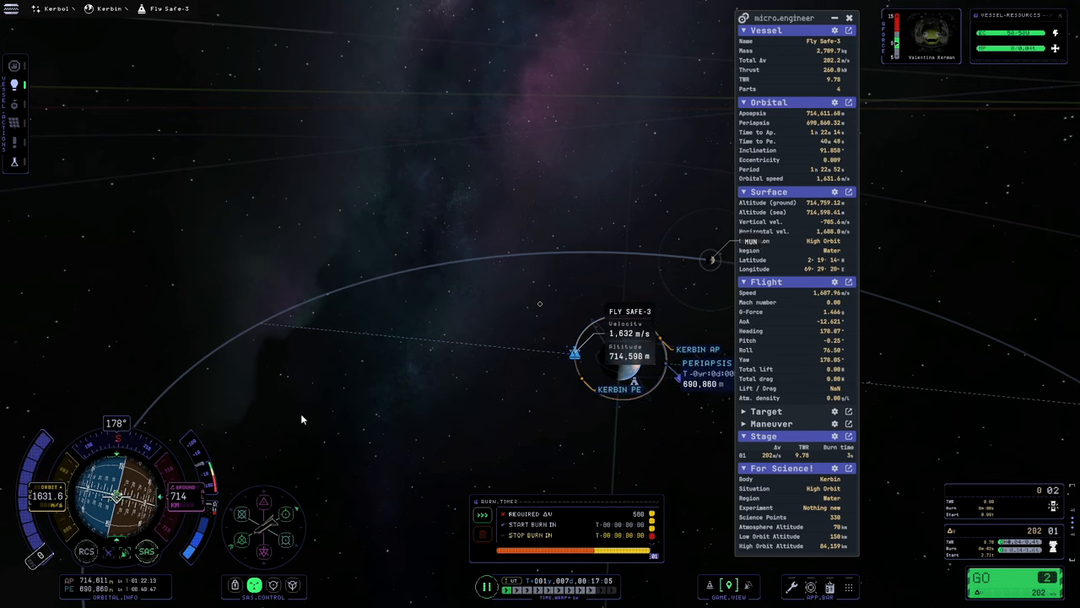
mouse_move(507, 556)
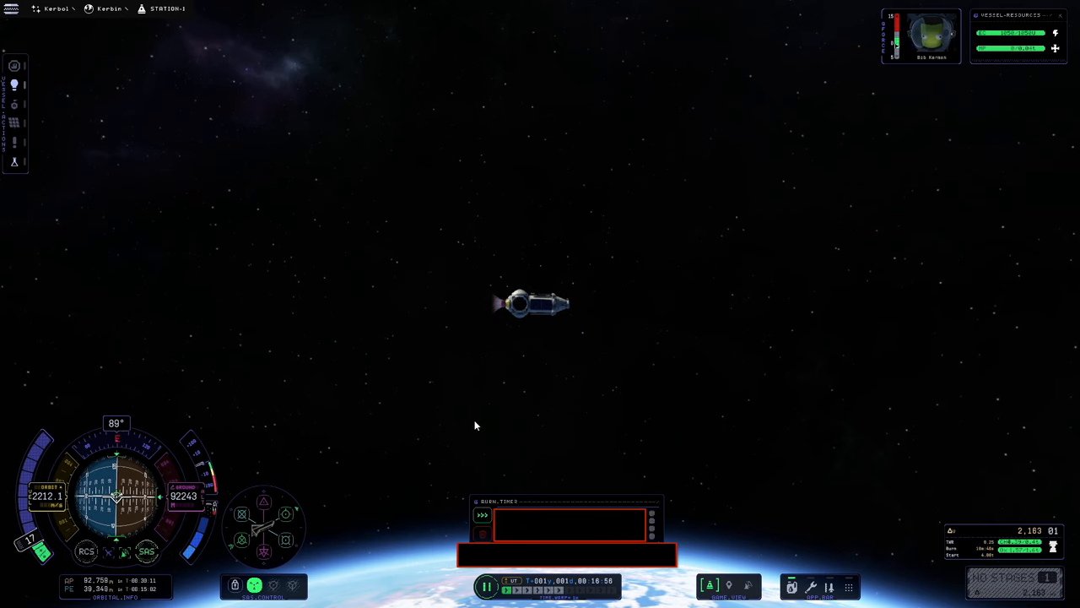
mouse_move(344, 502)
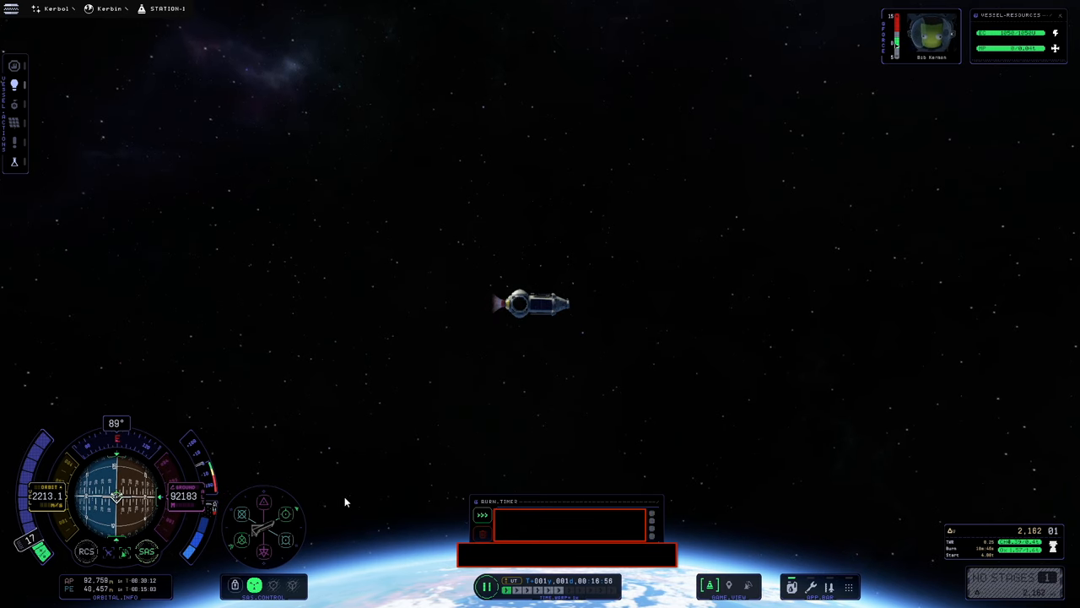